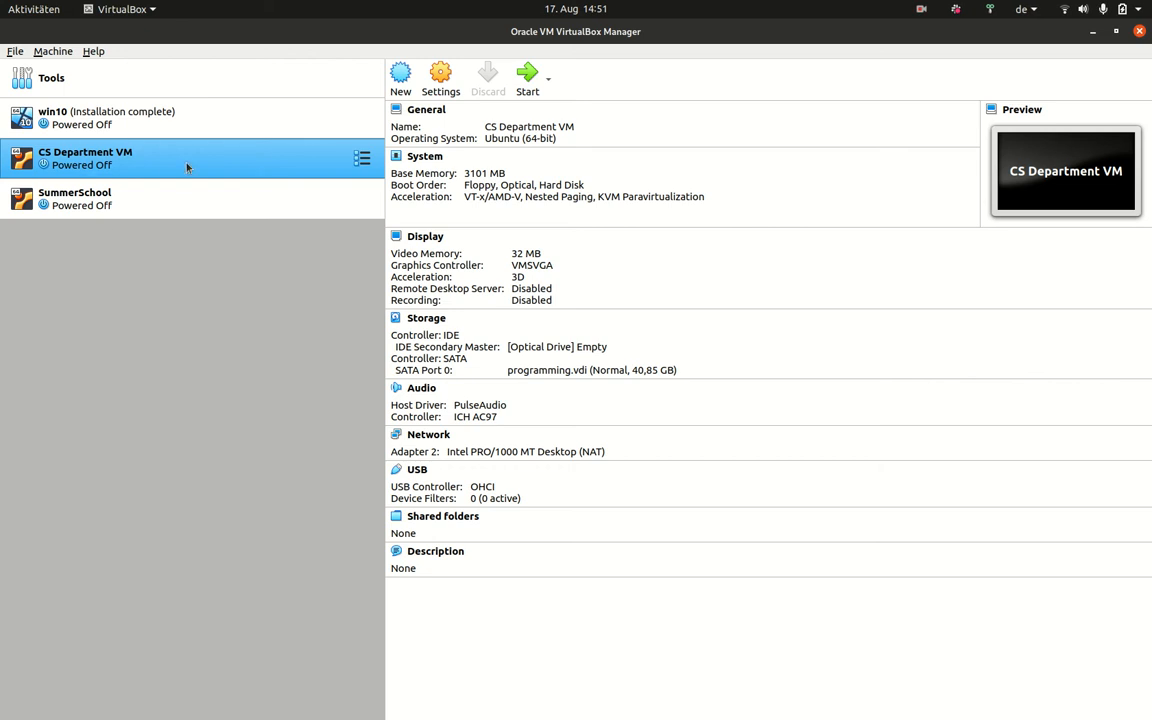
{"action": "mouse_move", "coordinate": [186, 168]}
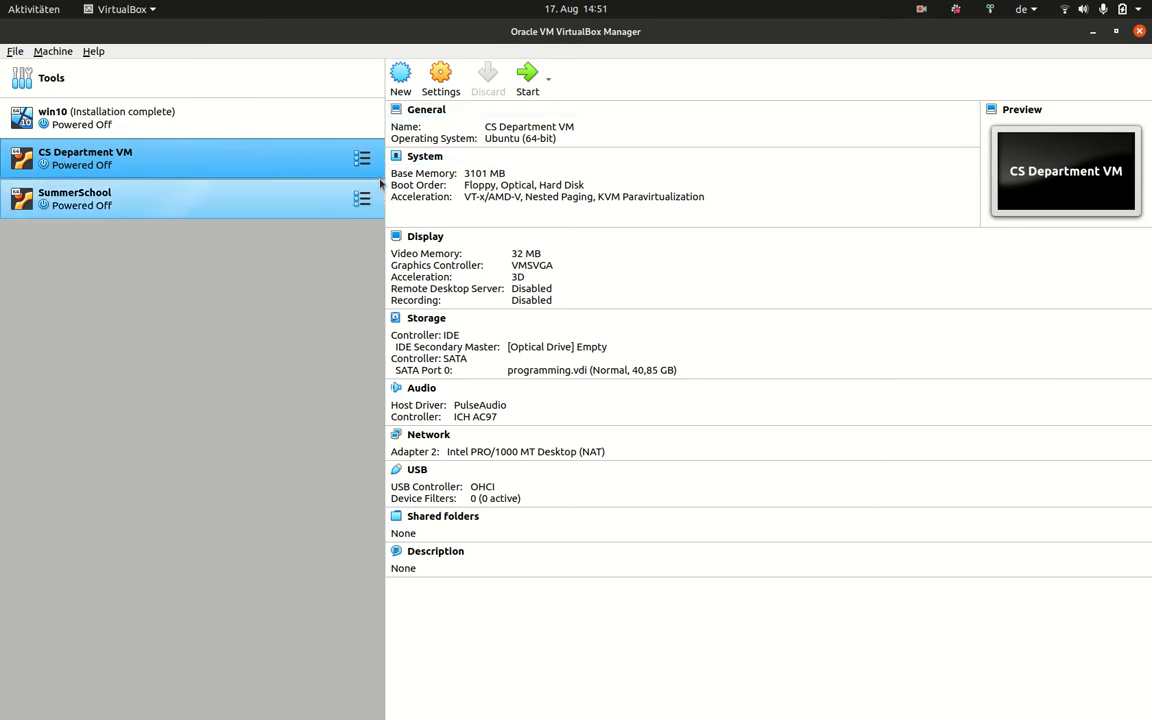
{"action": "mouse_move", "coordinate": [528, 76]}
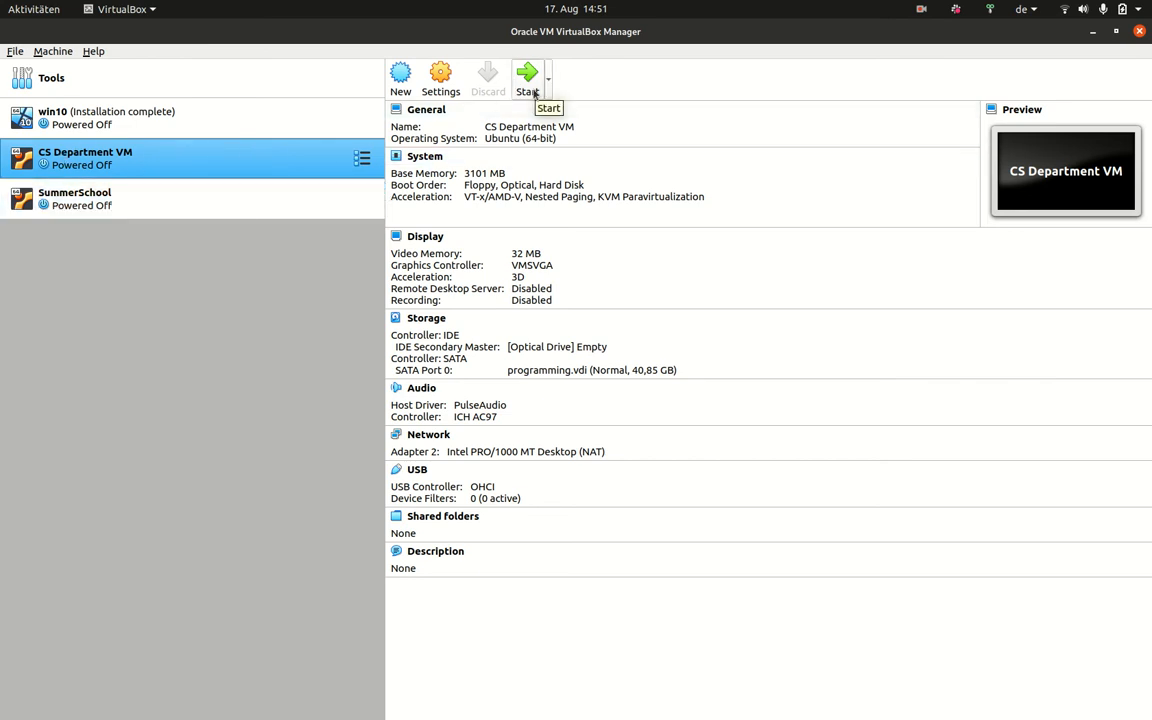
Launch the CS Department VM from VirtualBox Manager so its Ubuntu desktop boots
{"action": "left_click", "coordinate": [528, 80]}
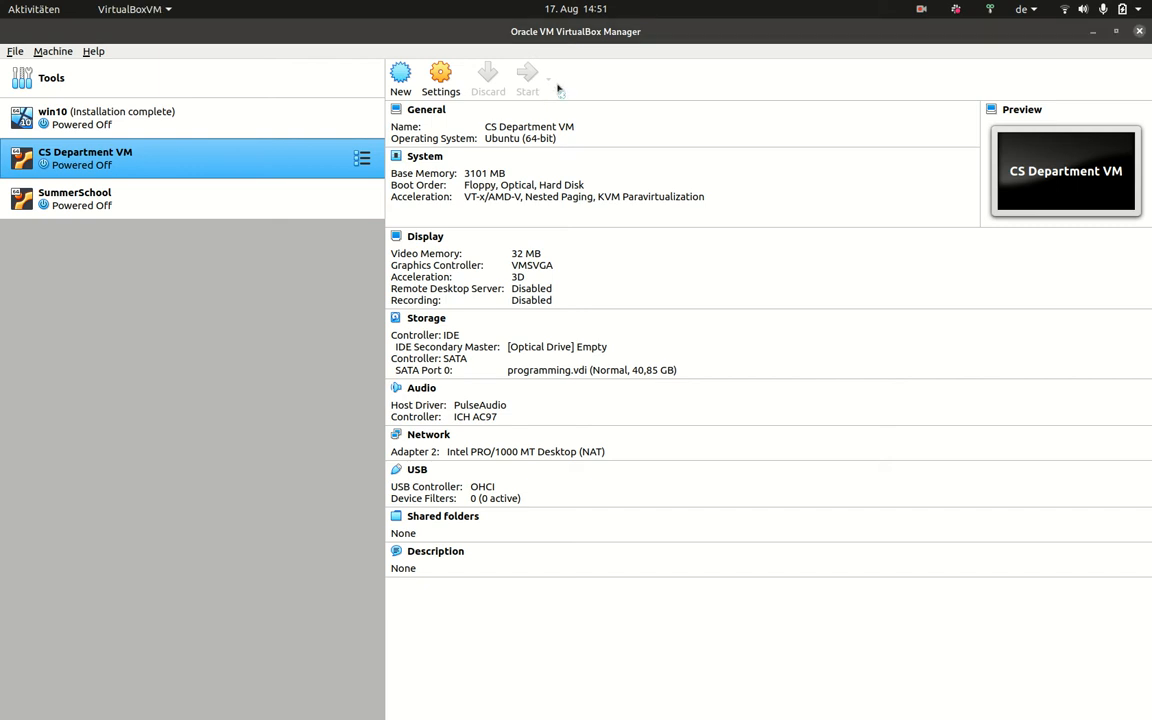
{"action": "left_click", "coordinate": [528, 78]}
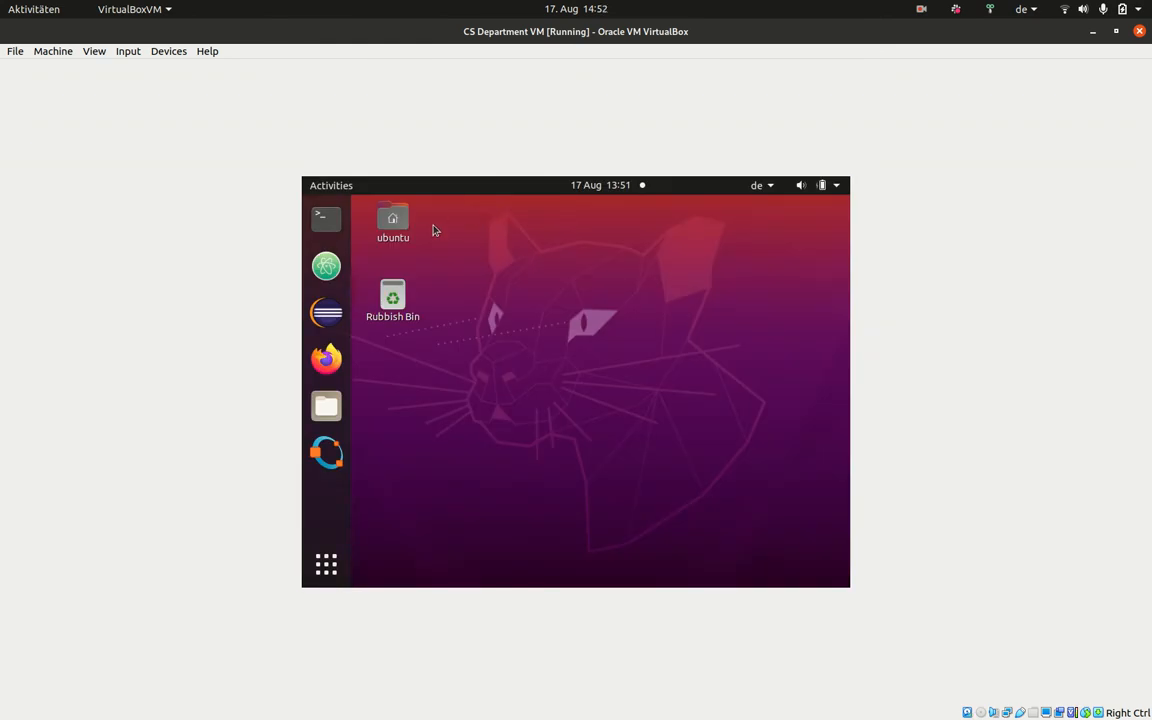
{"action": "mouse_move", "coordinate": [712, 192]}
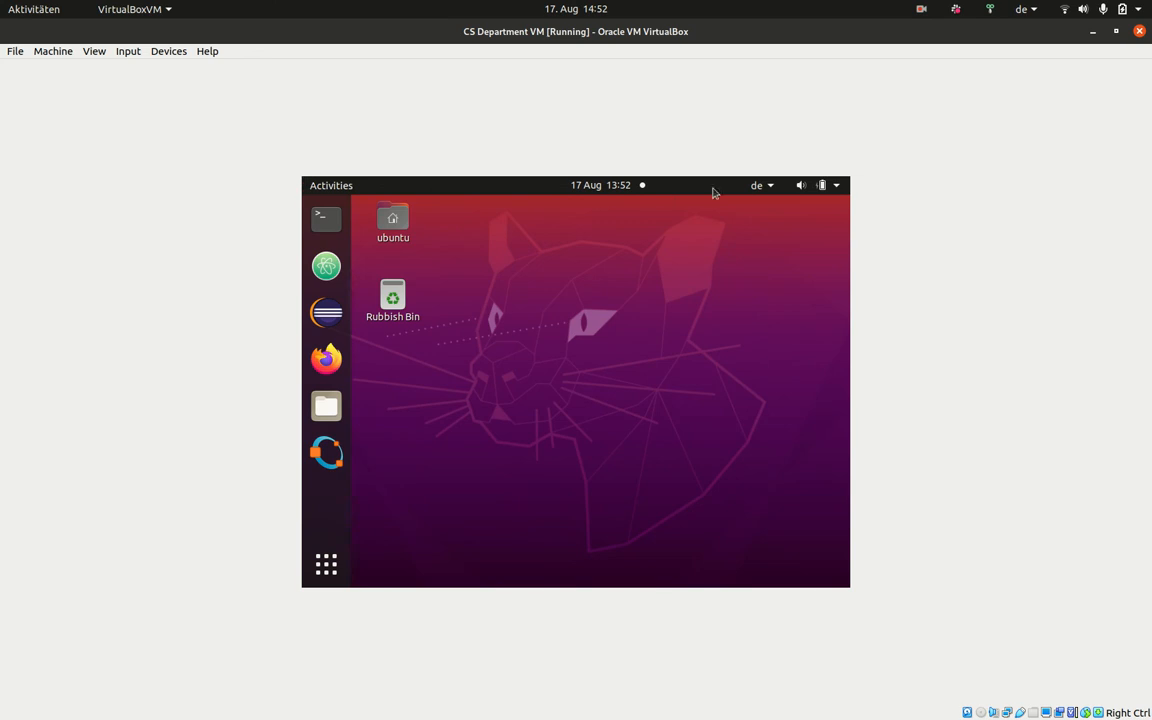
{"action": "mouse_move", "coordinate": [264, 332]}
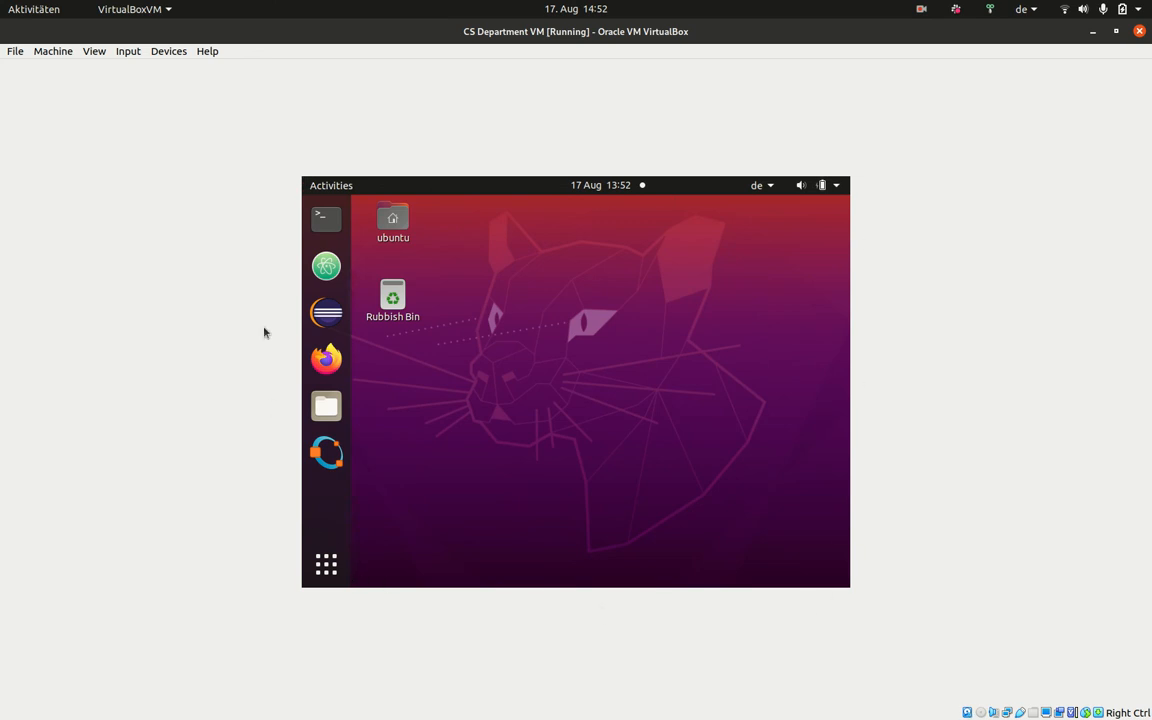
{"action": "mouse_move", "coordinate": [996, 34]}
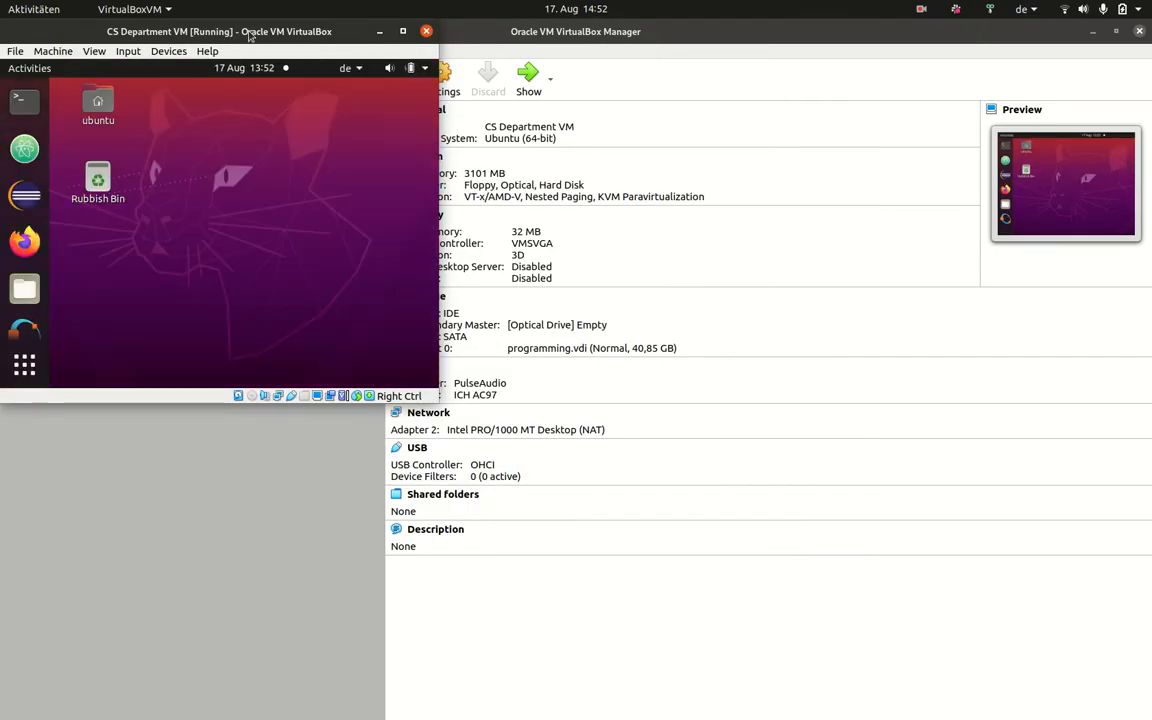
Maximize the running VM window so the Ubuntu desktop fills the screen
{"action": "left_click", "coordinate": [402, 32]}
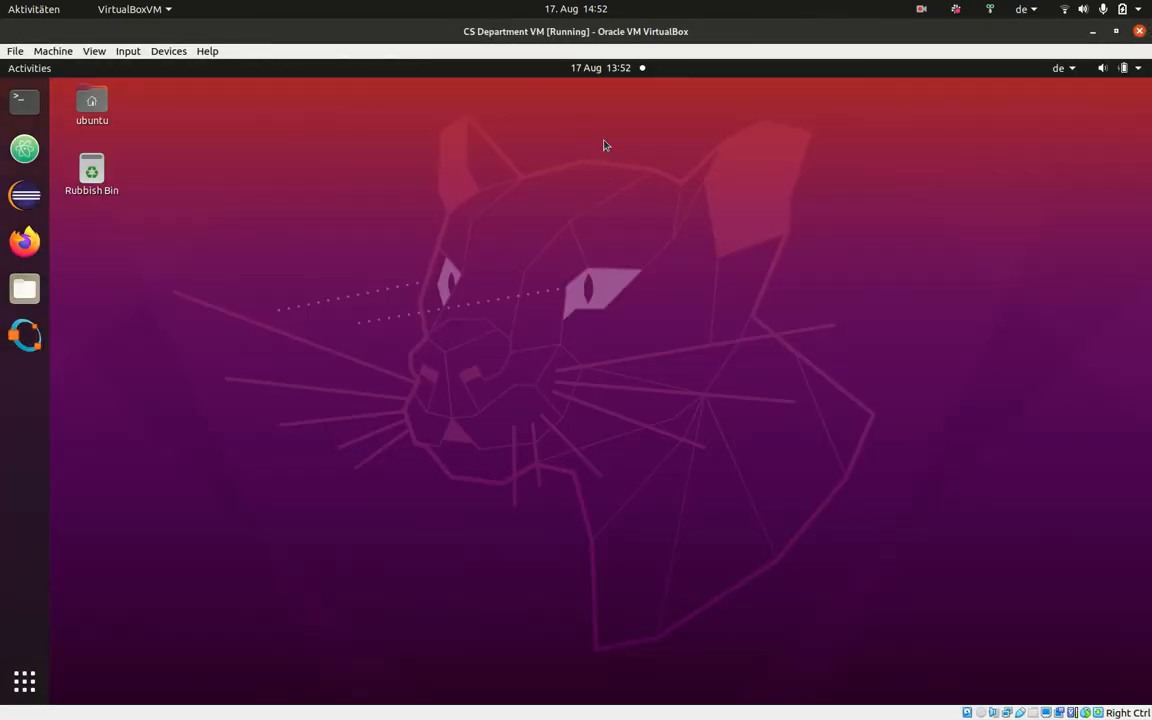
{"action": "mouse_move", "coordinate": [256, 580]}
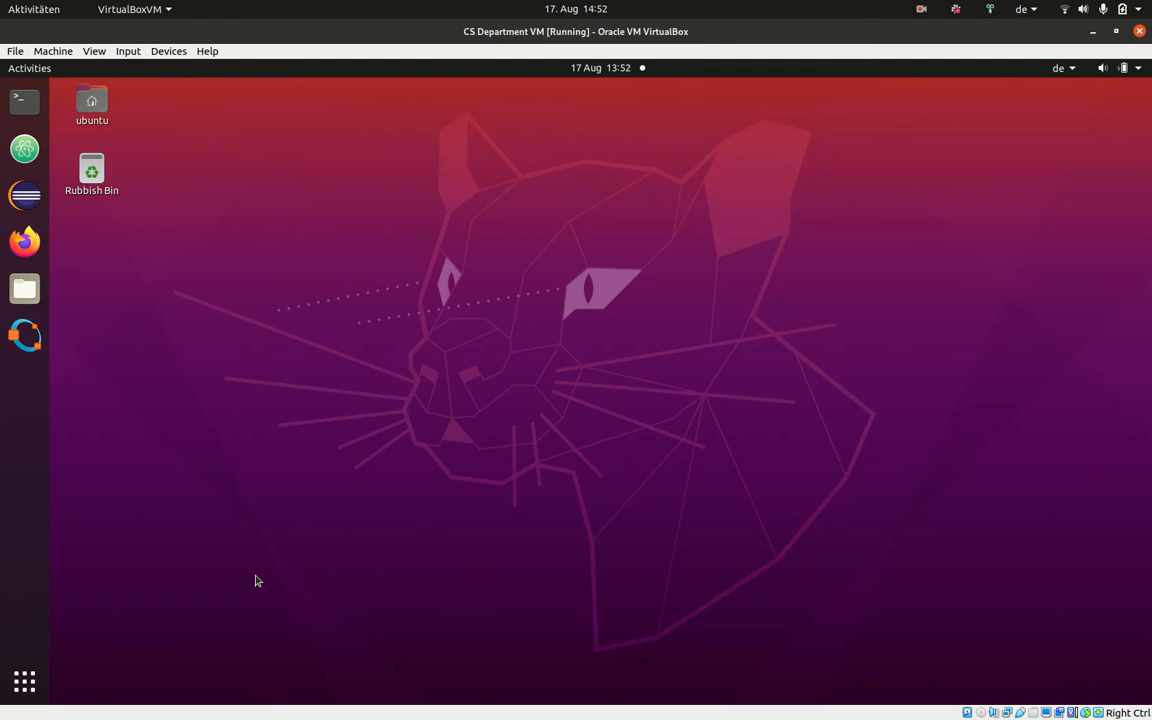
{"action": "mouse_move", "coordinate": [1020, 118]}
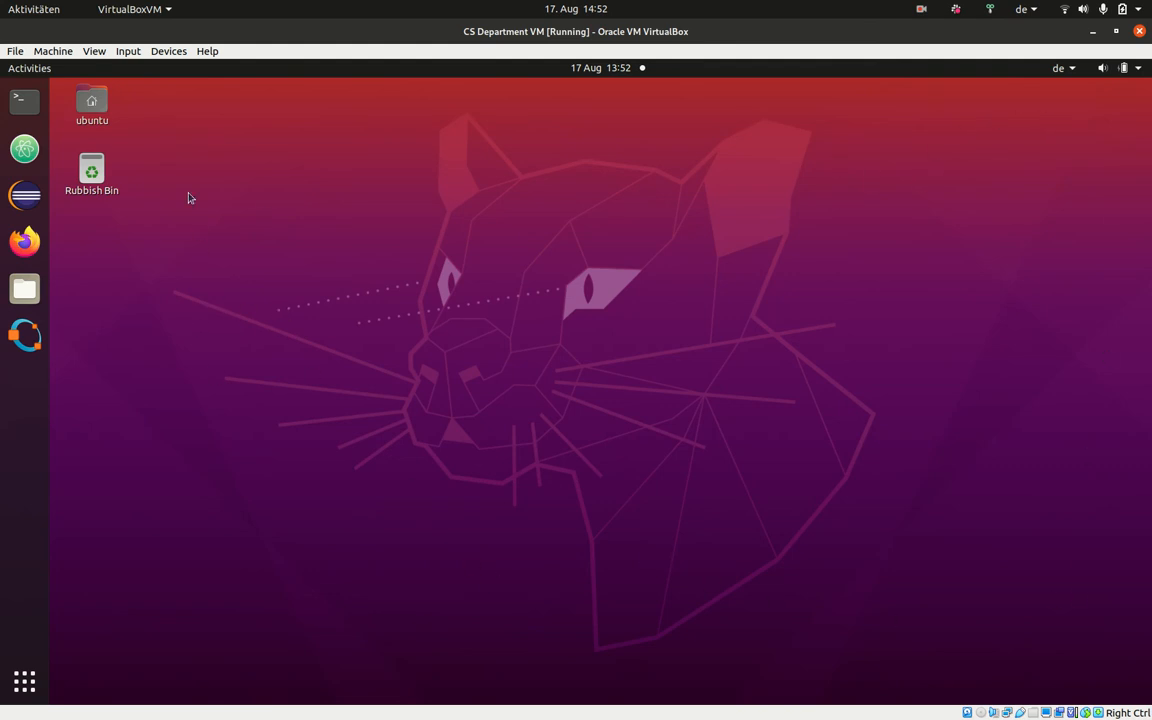
{"action": "mouse_move", "coordinate": [156, 232]}
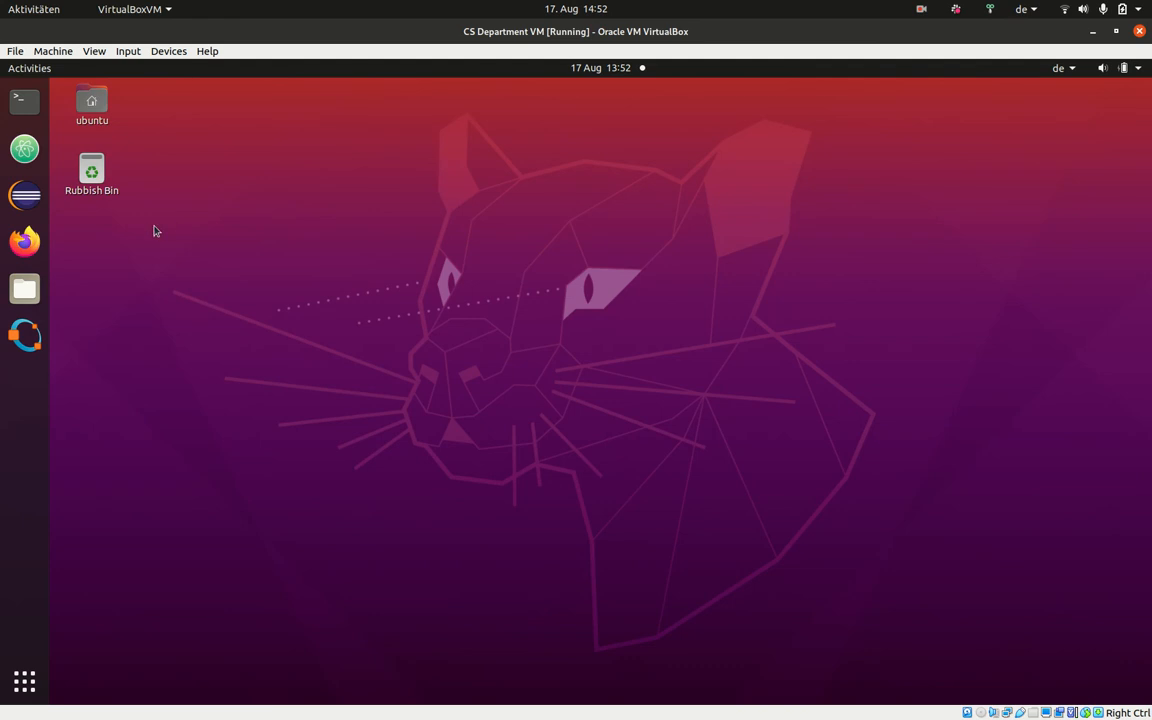
{"action": "mouse_move", "coordinate": [108, 66]}
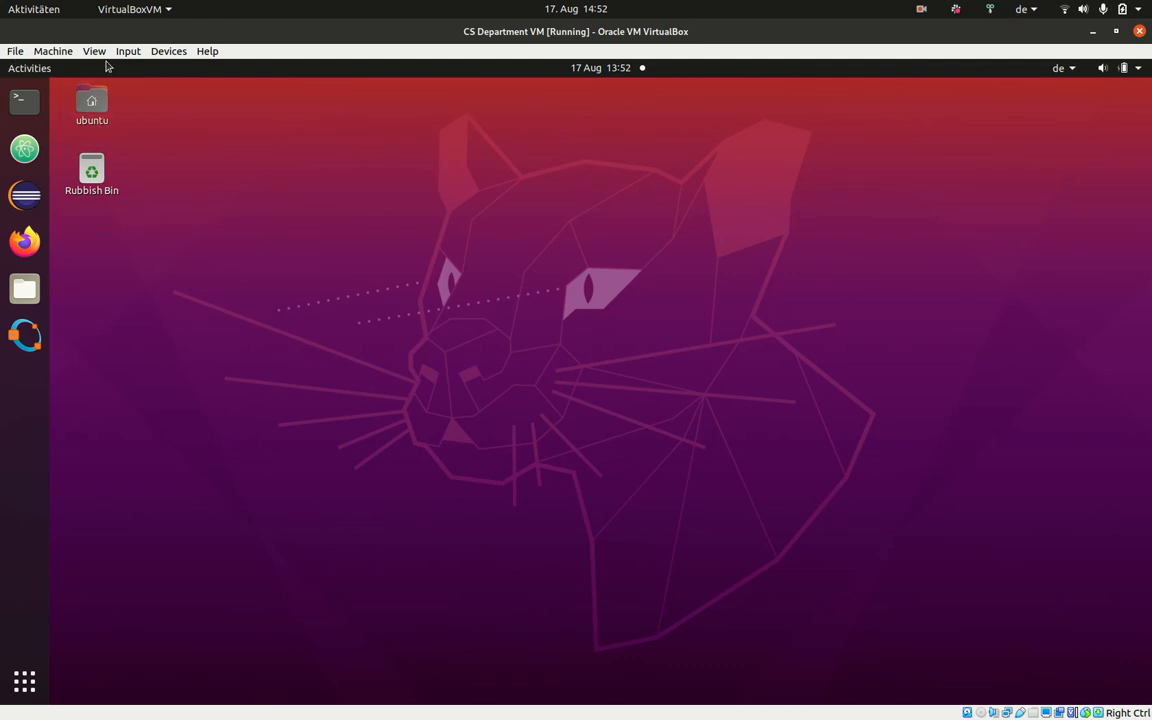
{"action": "mouse_move", "coordinate": [168, 60]}
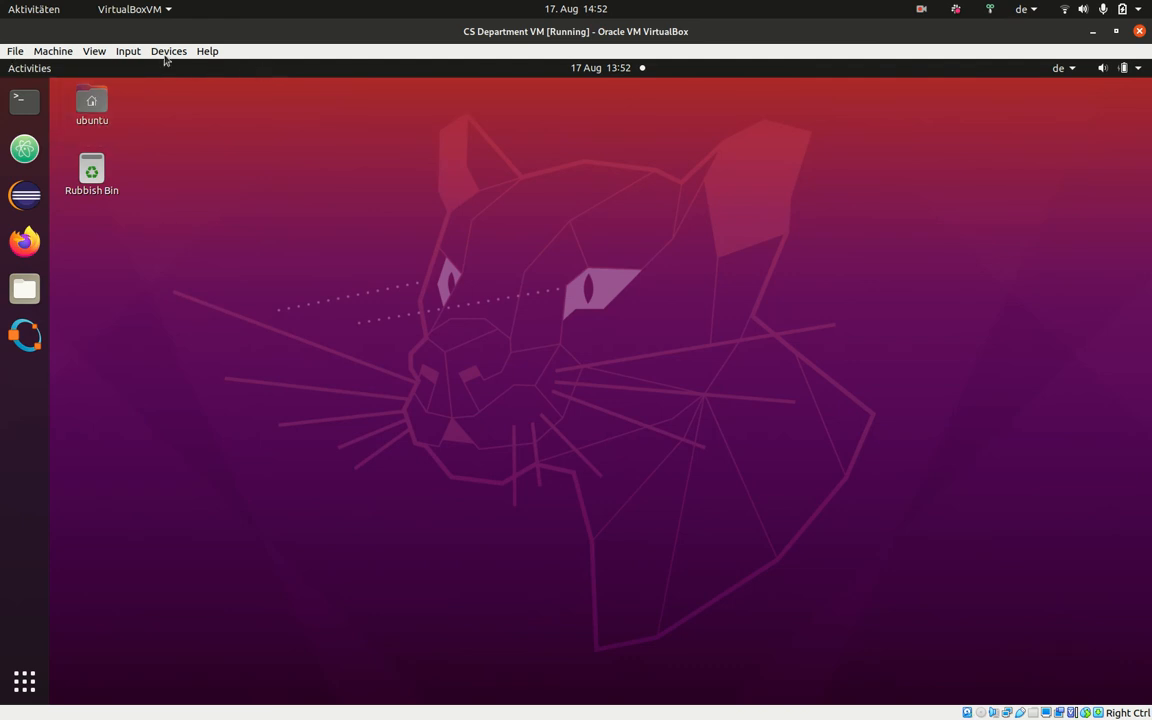
{"action": "mouse_move", "coordinate": [24, 680]}
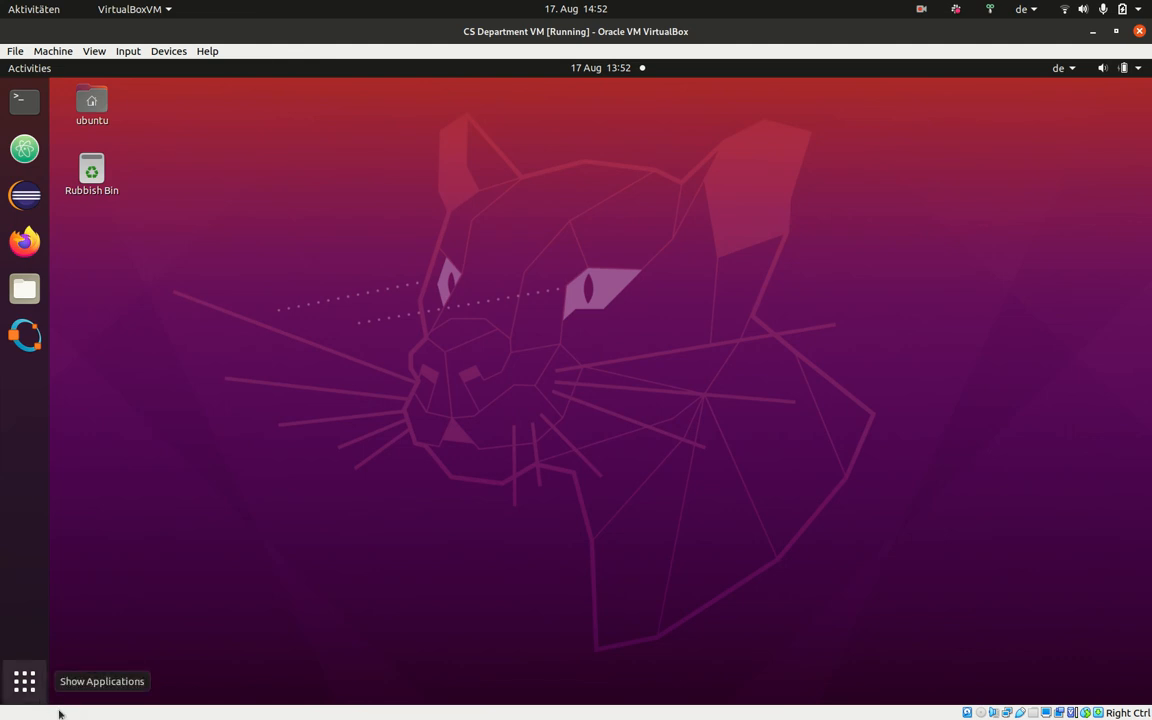
{"action": "mouse_move", "coordinate": [458, 572]}
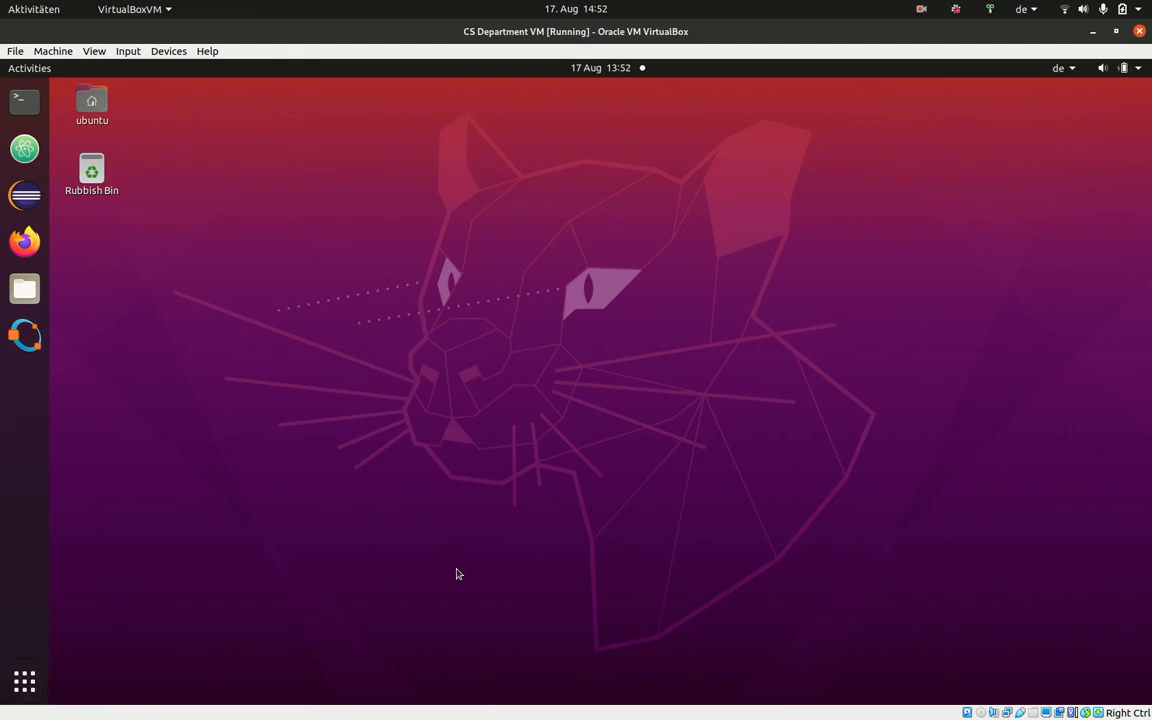
{"action": "mouse_move", "coordinate": [378, 452]}
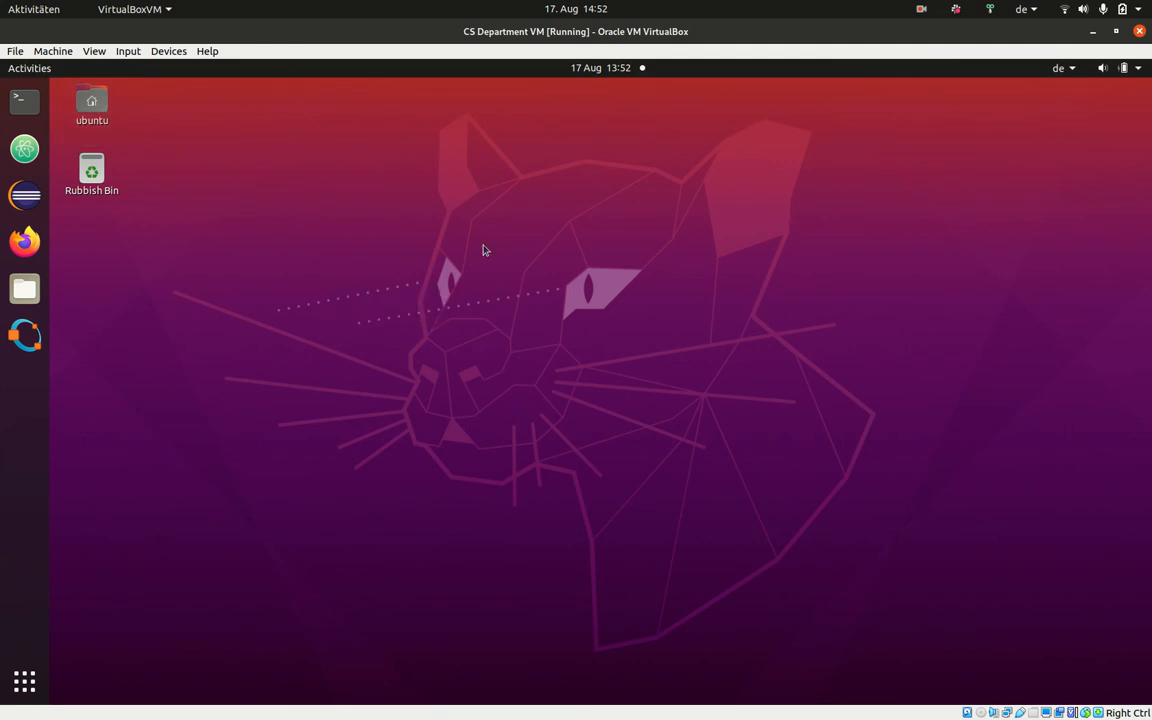
{"action": "mouse_move", "coordinate": [378, 232]}
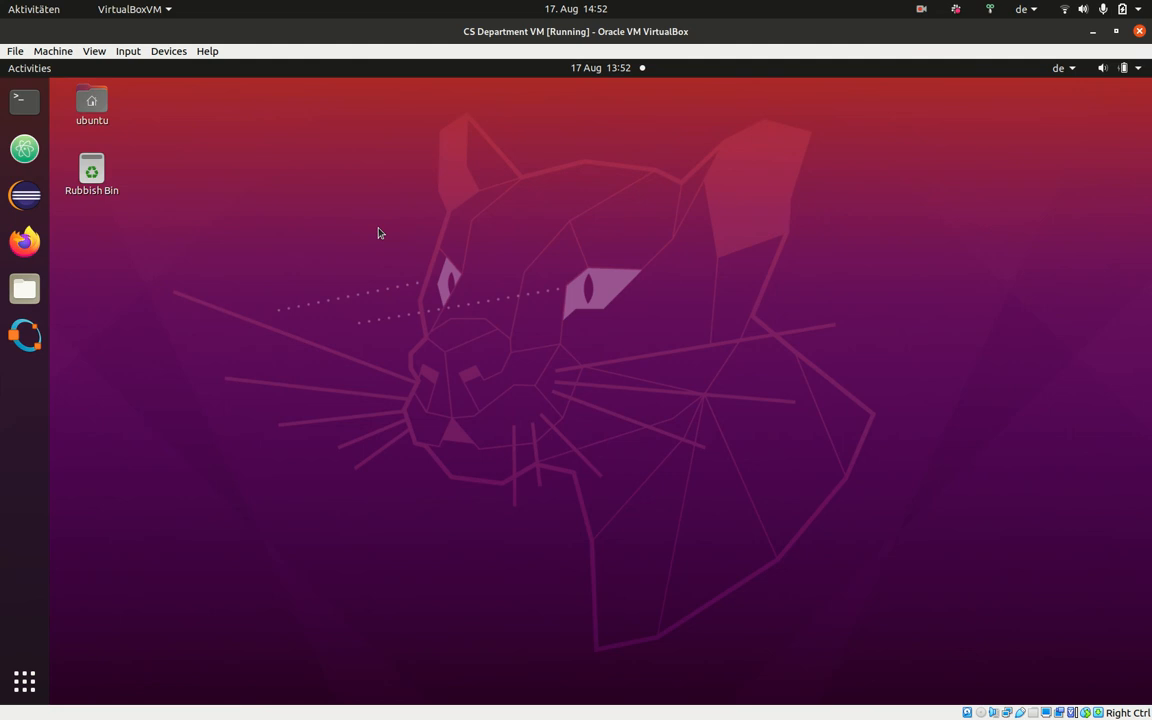
{"action": "mouse_move", "coordinate": [1104, 70]}
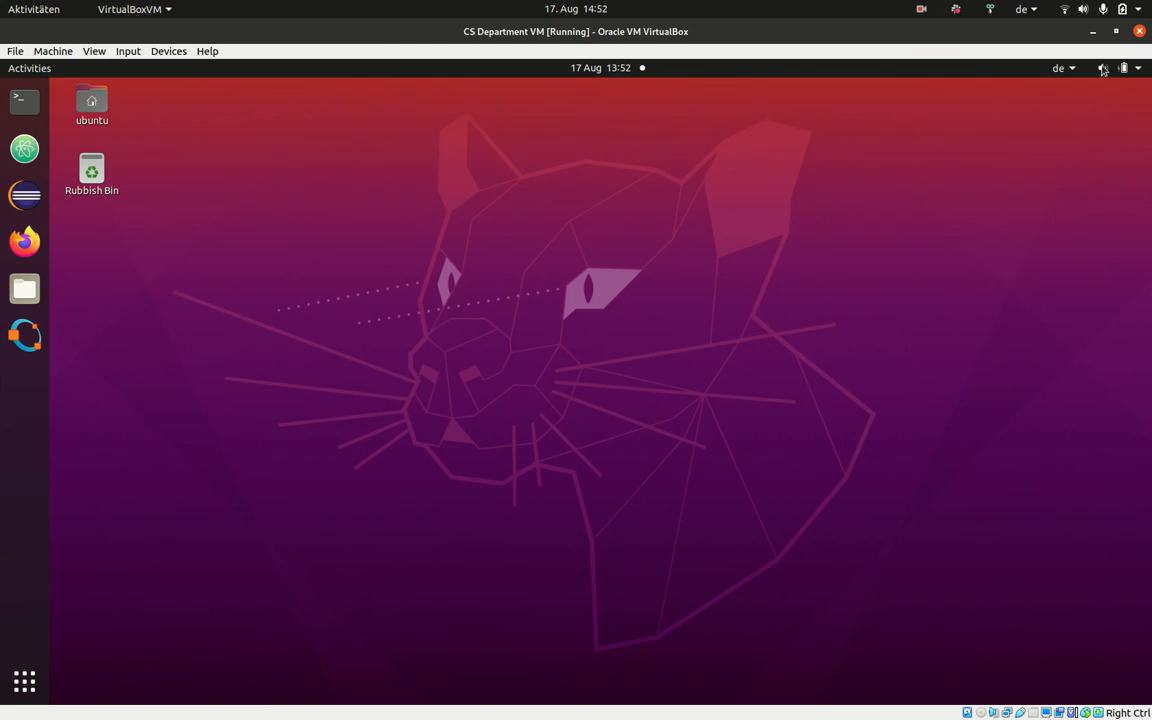
Power off the Ubuntu guest via the system menu's Power Off / Log Out > Power Off and confirm
{"action": "left_click", "coordinate": [1104, 68]}
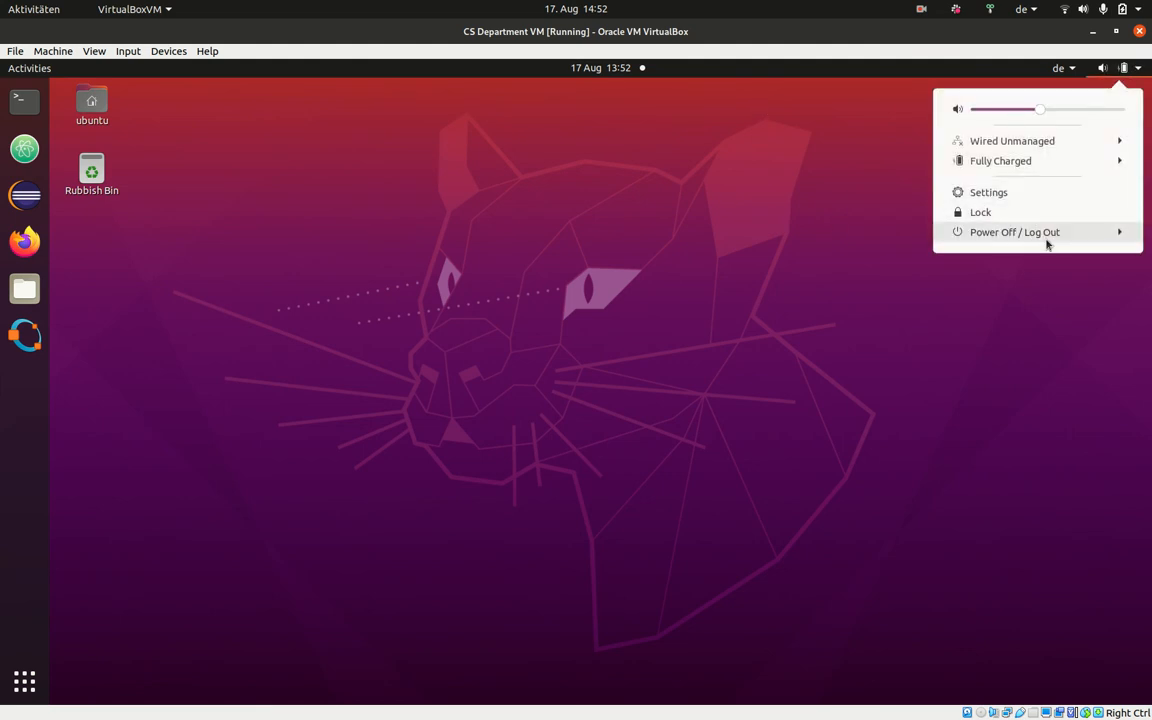
{"action": "left_click", "coordinate": [1016, 232]}
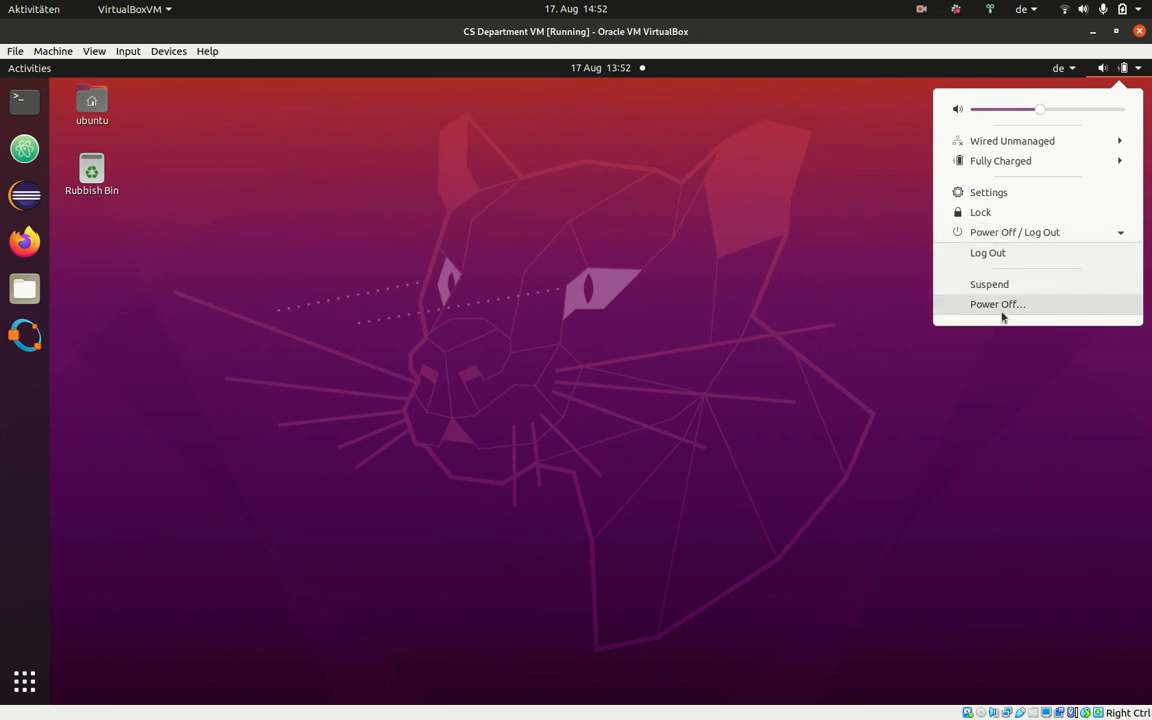
{"action": "mouse_move", "coordinate": [1140, 68]}
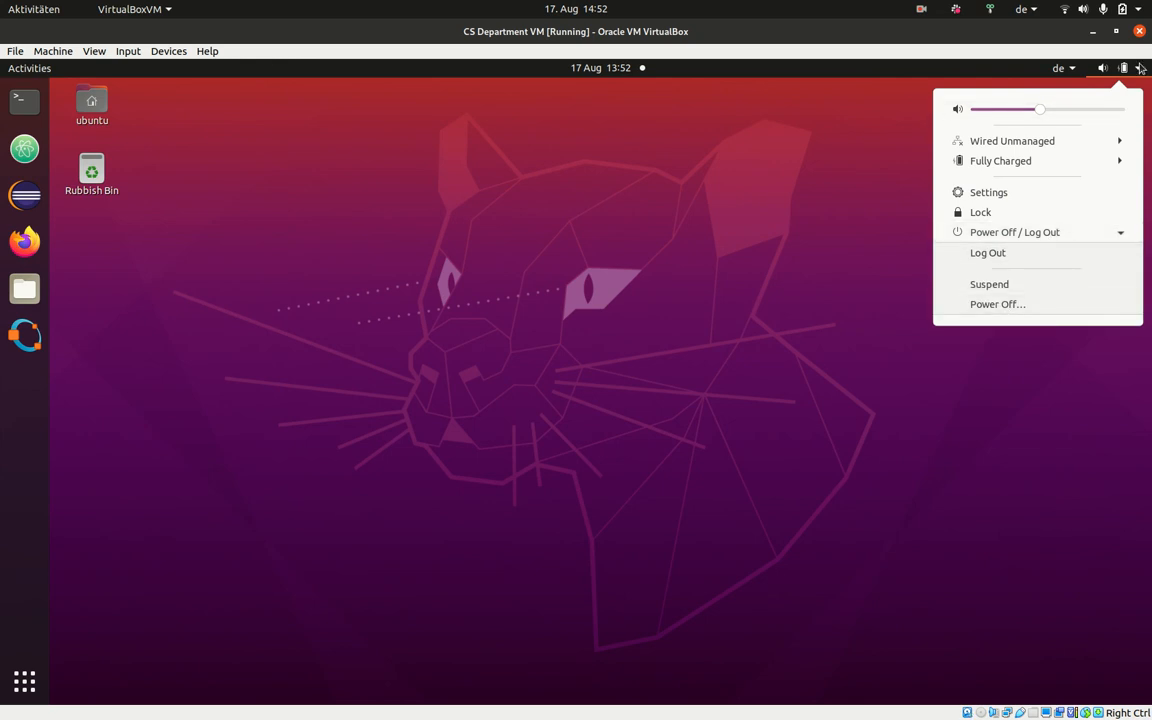
{"action": "left_click", "coordinate": [996, 304]}
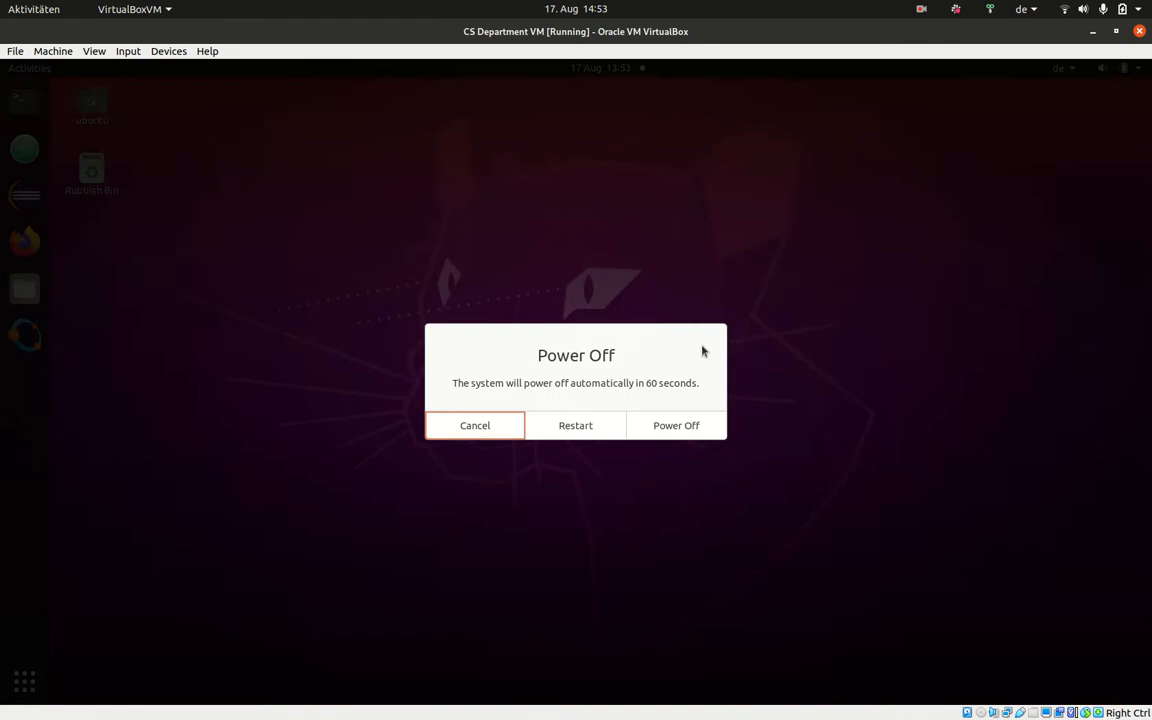
{"action": "left_click", "coordinate": [474, 424]}
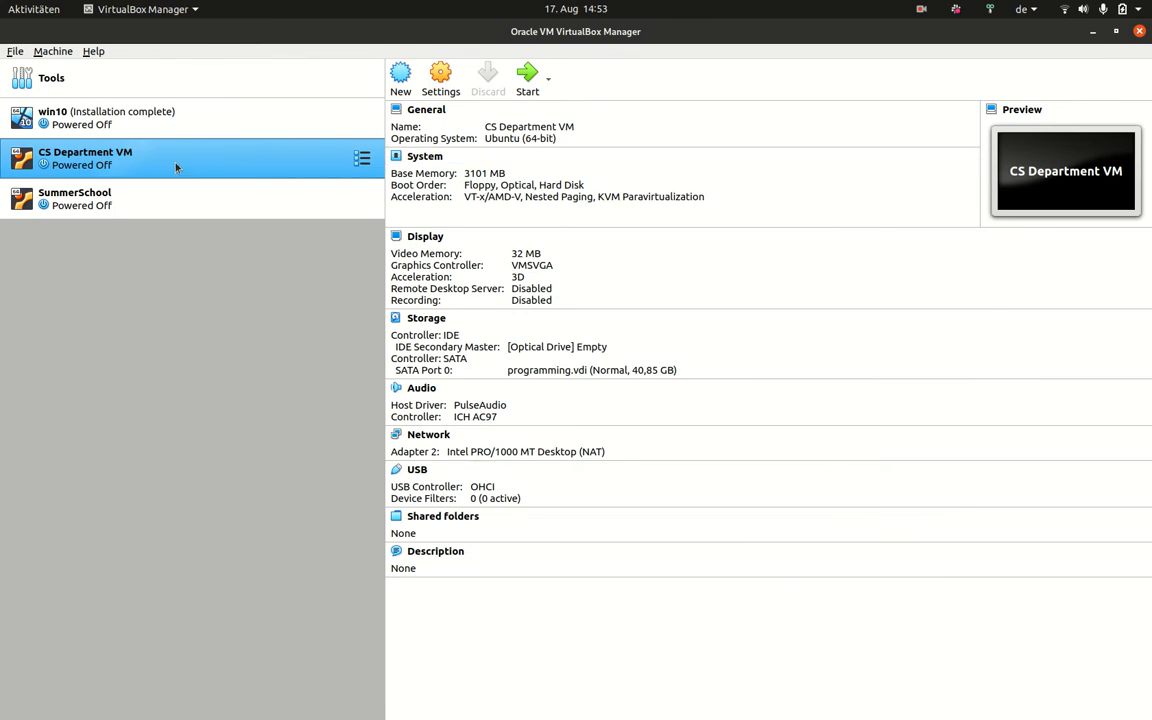
{"action": "mouse_move", "coordinate": [96, 170]}
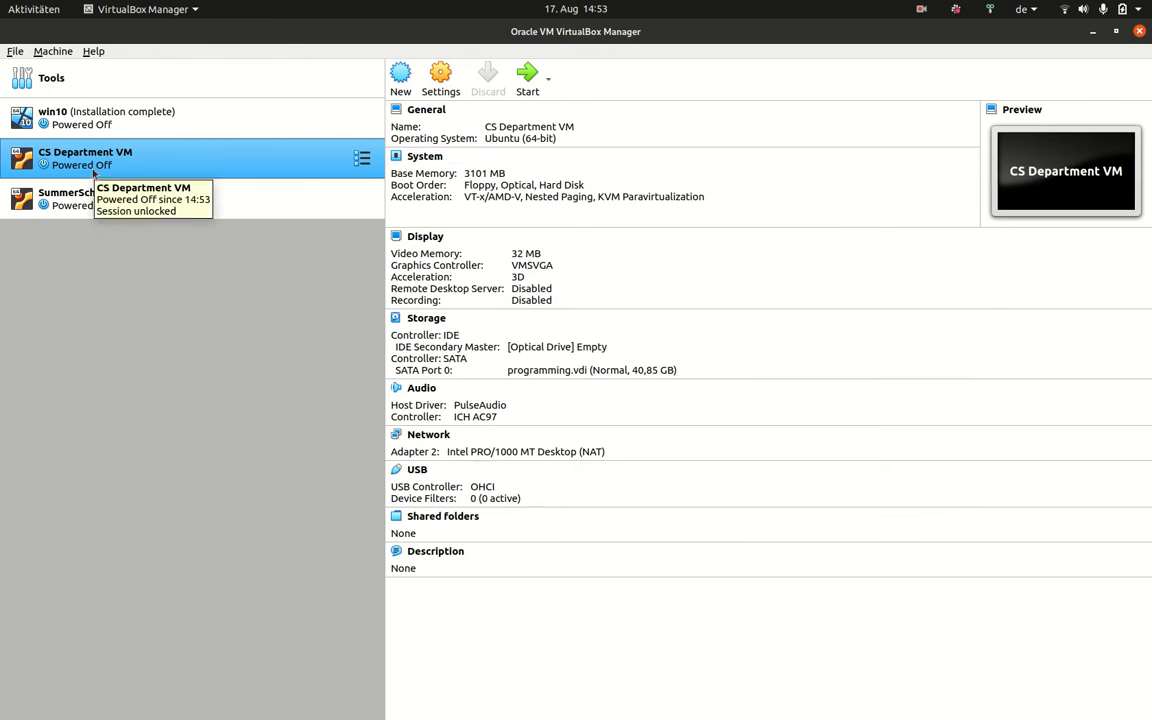
{"action": "left_click", "coordinate": [920, 8]}
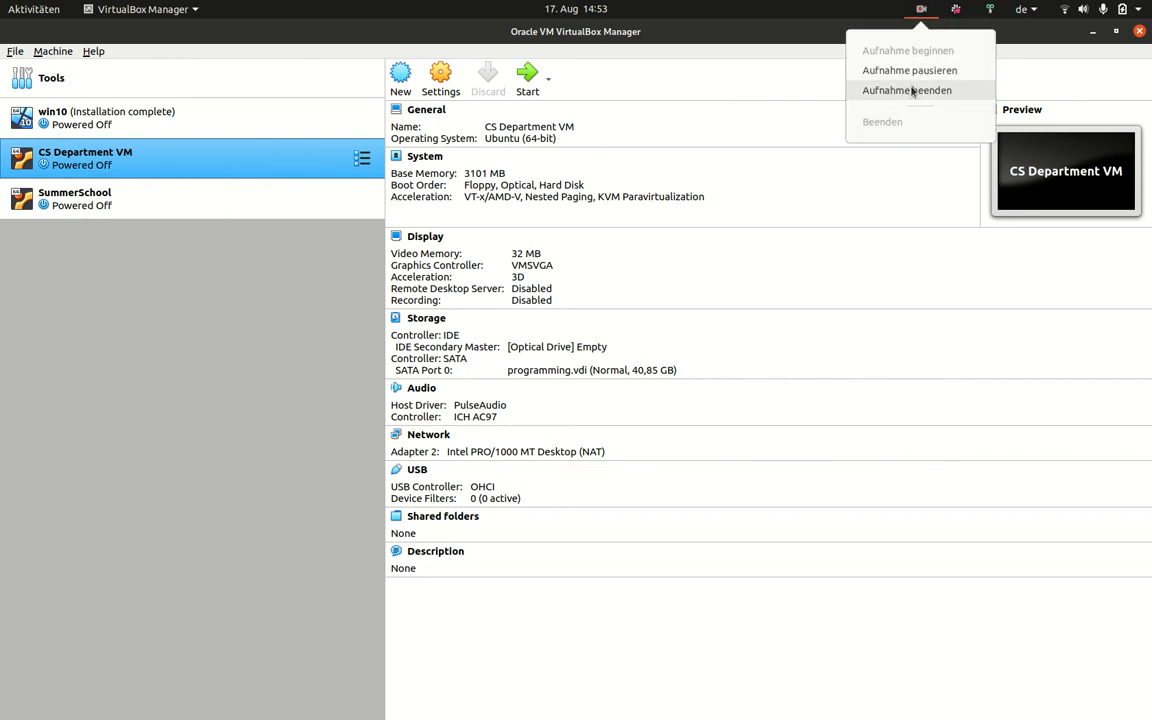